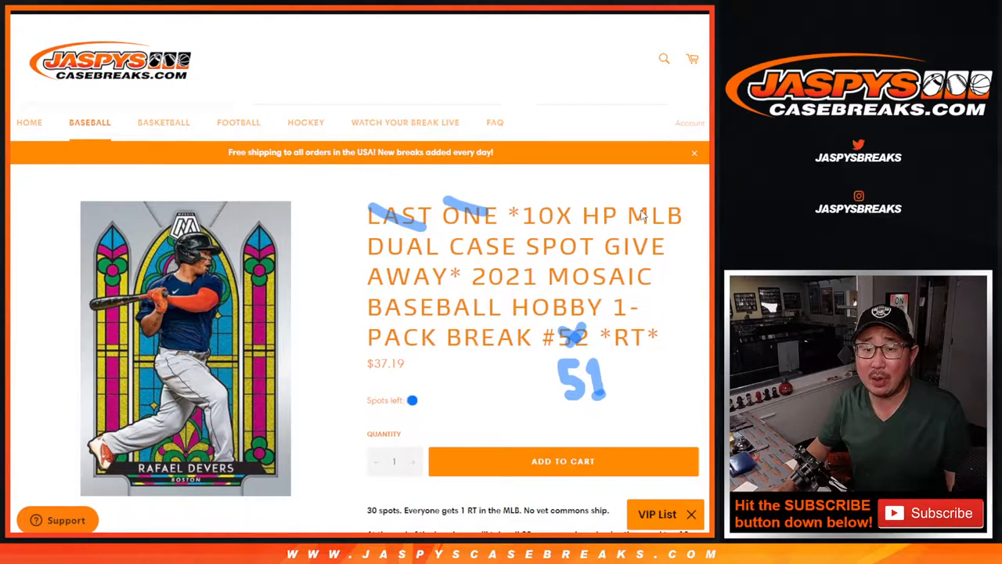
mouse_move(588, 323)
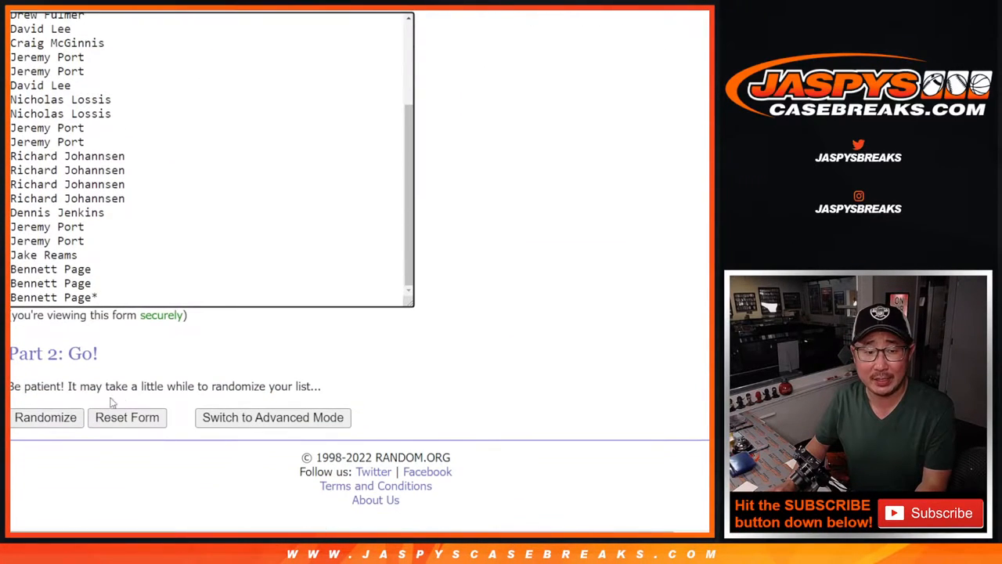
Step: Randomize the participant names, then randomize the 30 MLB teams until shuffled three times
click(45, 416)
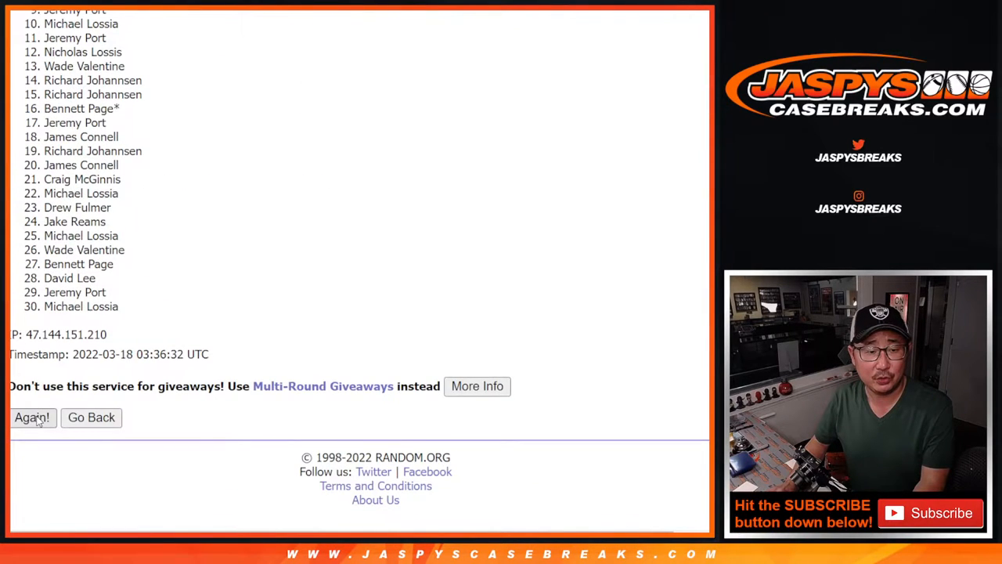
click(32, 416)
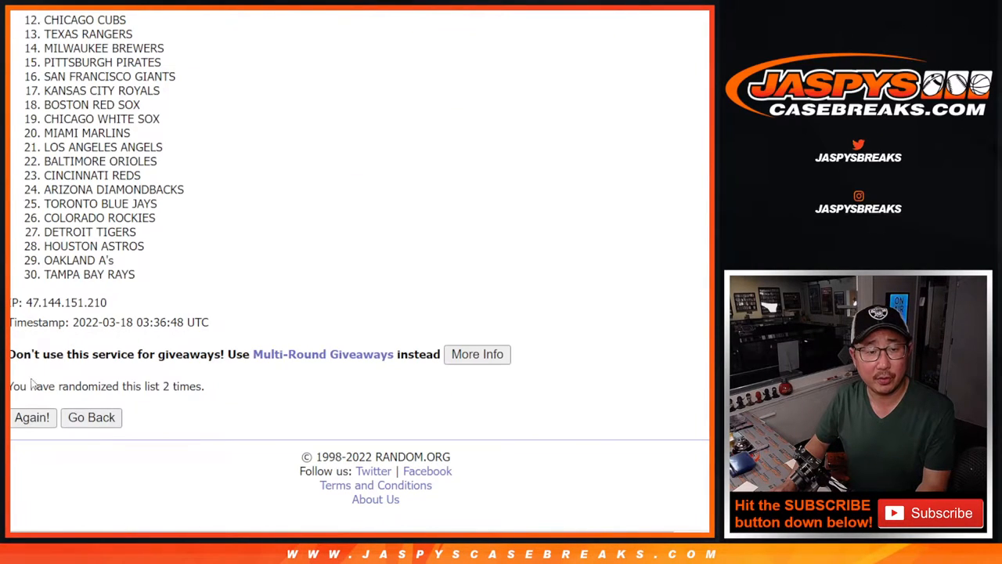
click(31, 417)
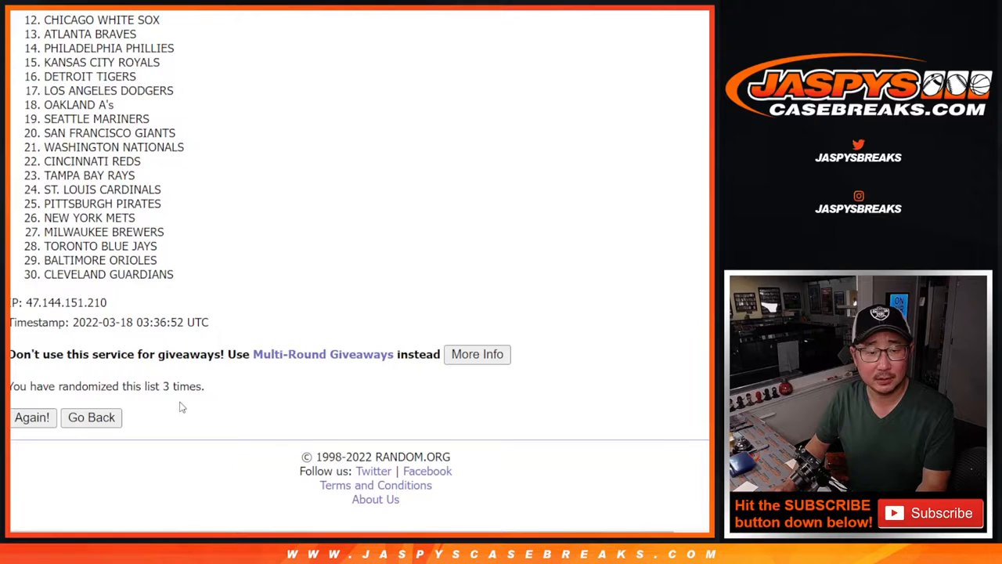
click(31, 416)
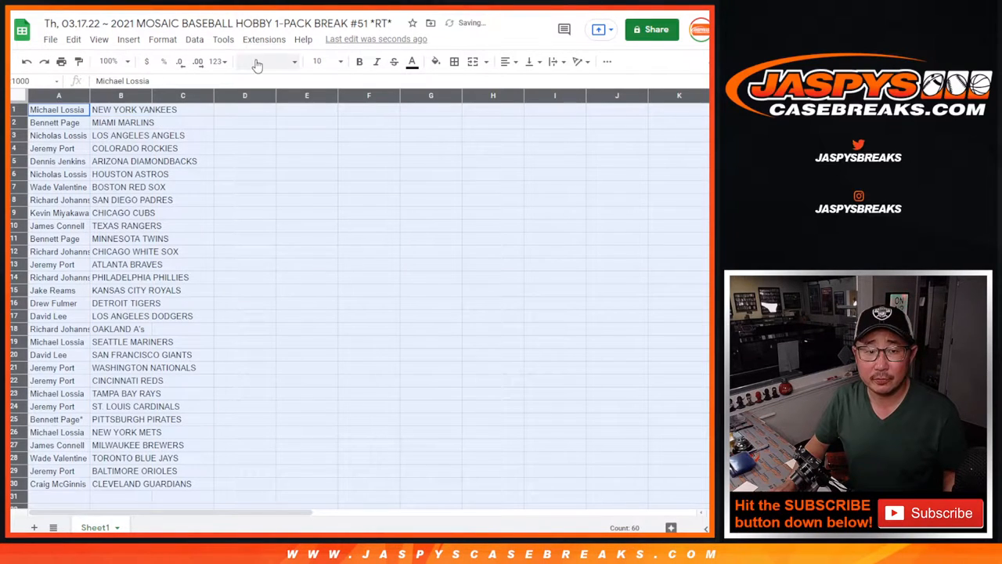
Step: Zoom the sheet to 150% and select the name-and-team rows A1:B30 for sorting by team
click(317, 61)
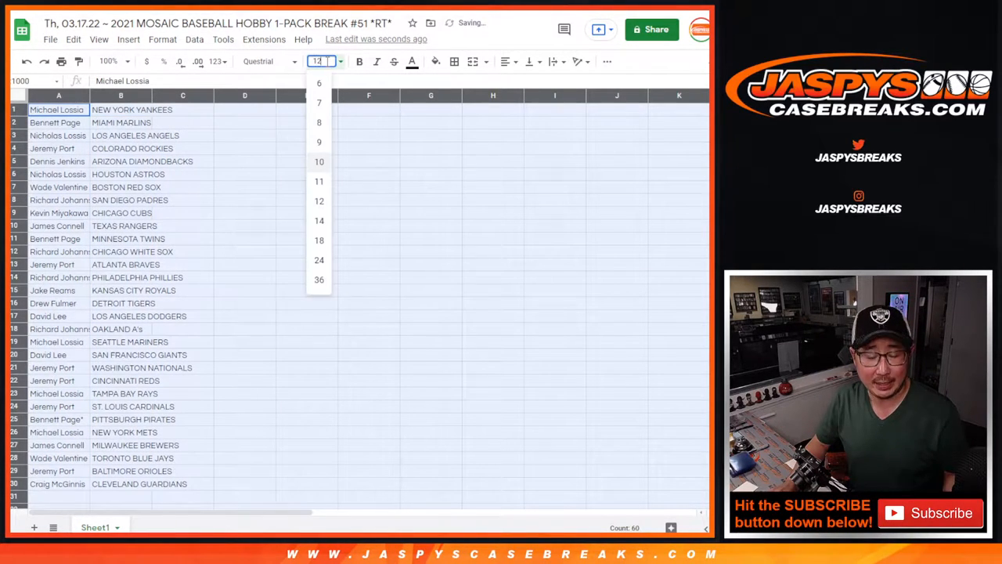
click(106, 61)
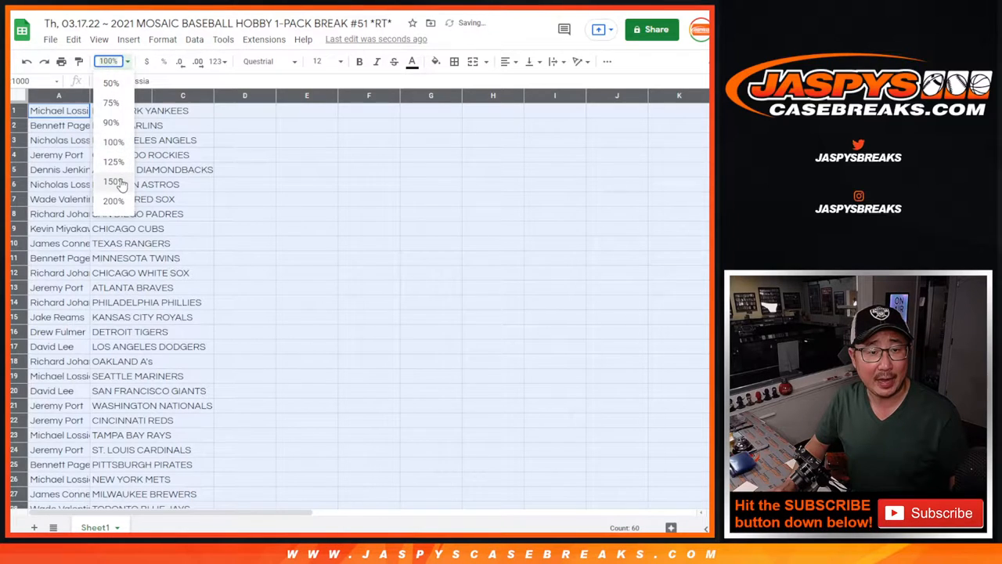
click(113, 182)
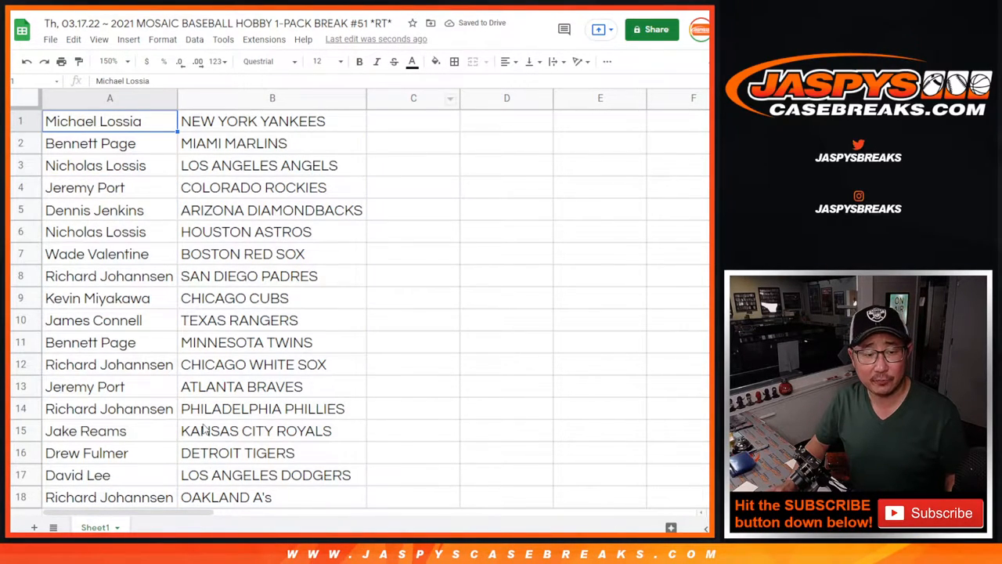
drag(92, 121, 255, 431)
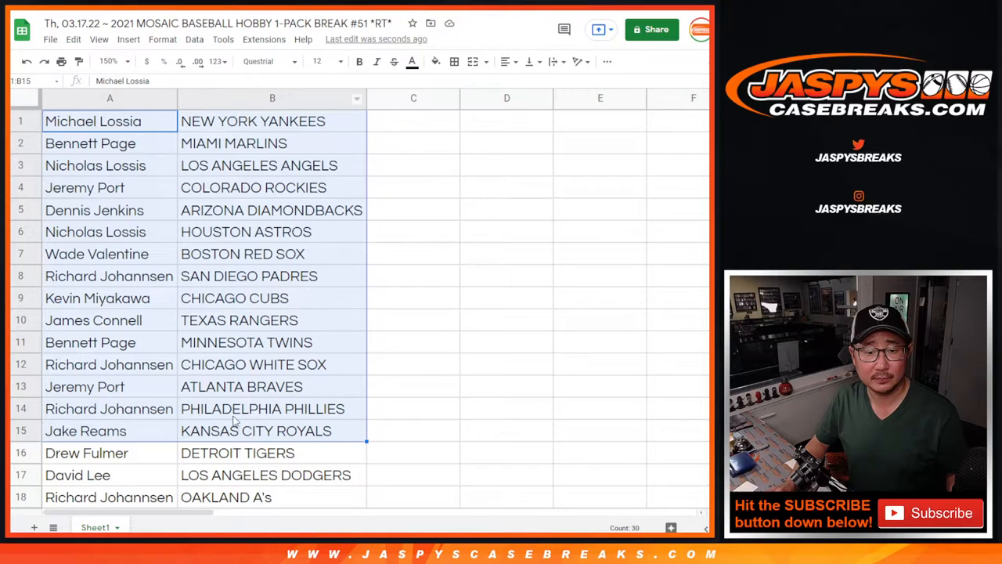
scroll(down, 3)
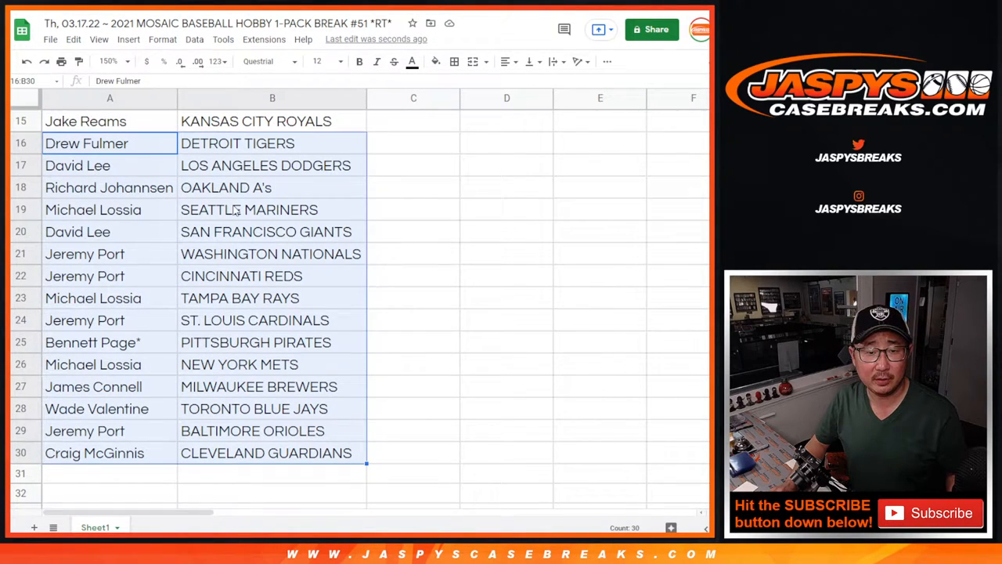
scroll(up, 3)
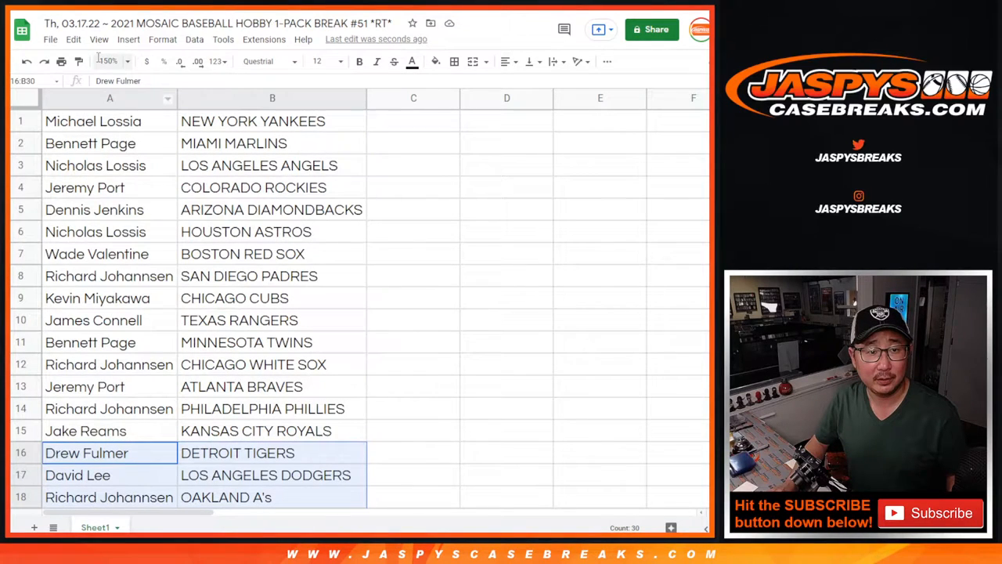
Step: Zoom back to 90% and bring up the print settings for the sorted sheet
click(106, 61)
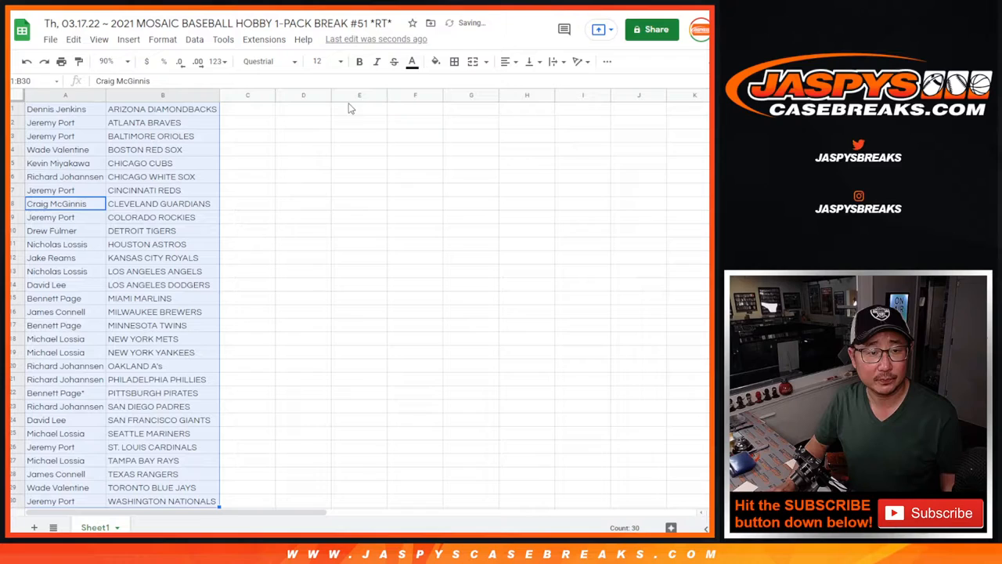
click(454, 62)
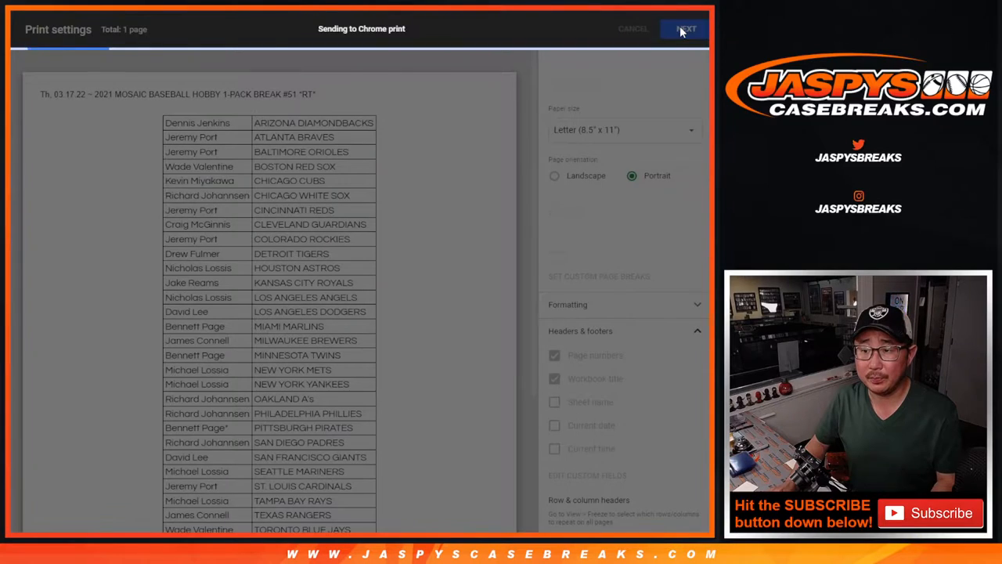
Step: Send the team-sorted sheet of names and teams to the chosen printer
click(684, 28)
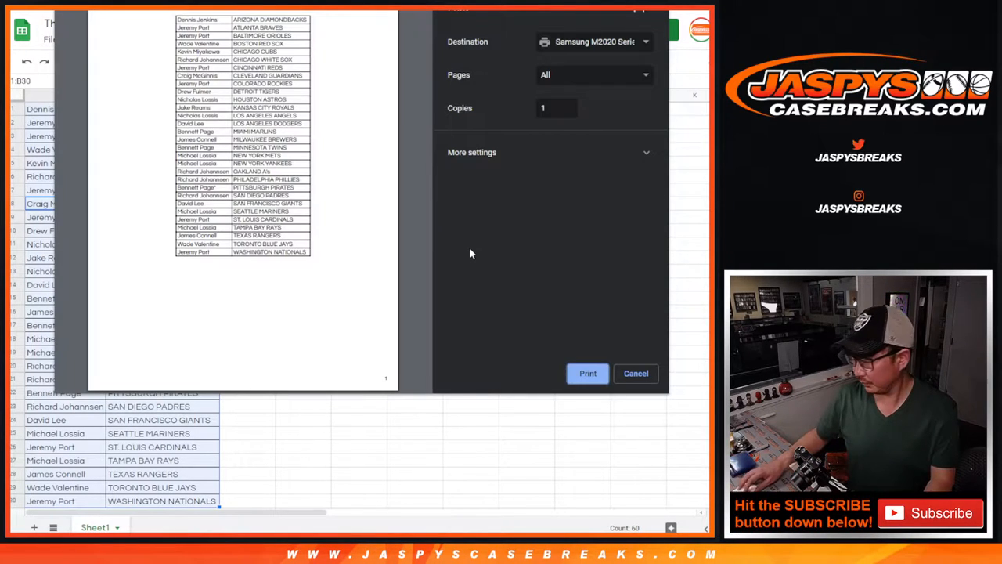
click(636, 372)
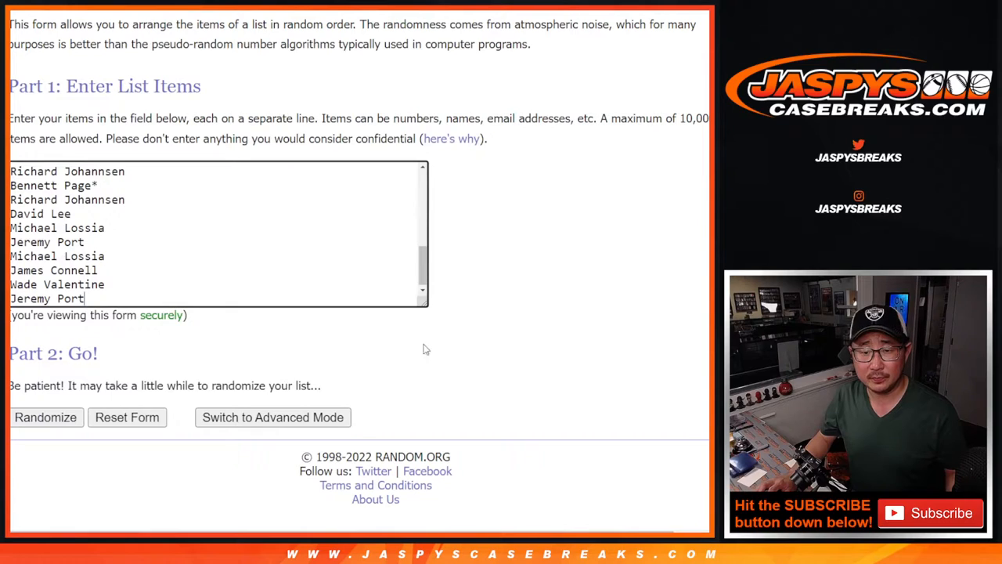
Step: Randomize the new participant names repeatedly toward six shuffles for the giveaway
click(46, 416)
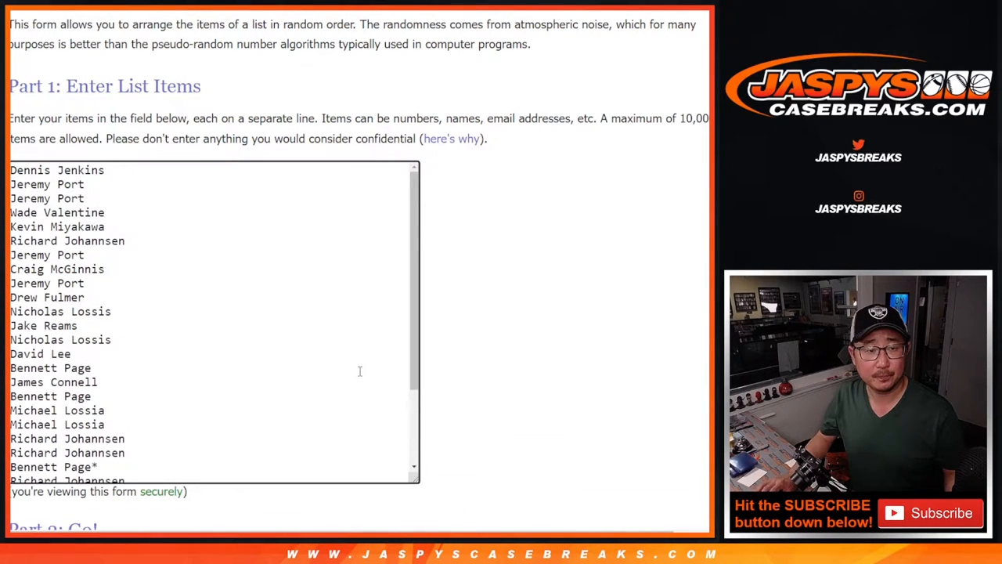
scroll(down, 3)
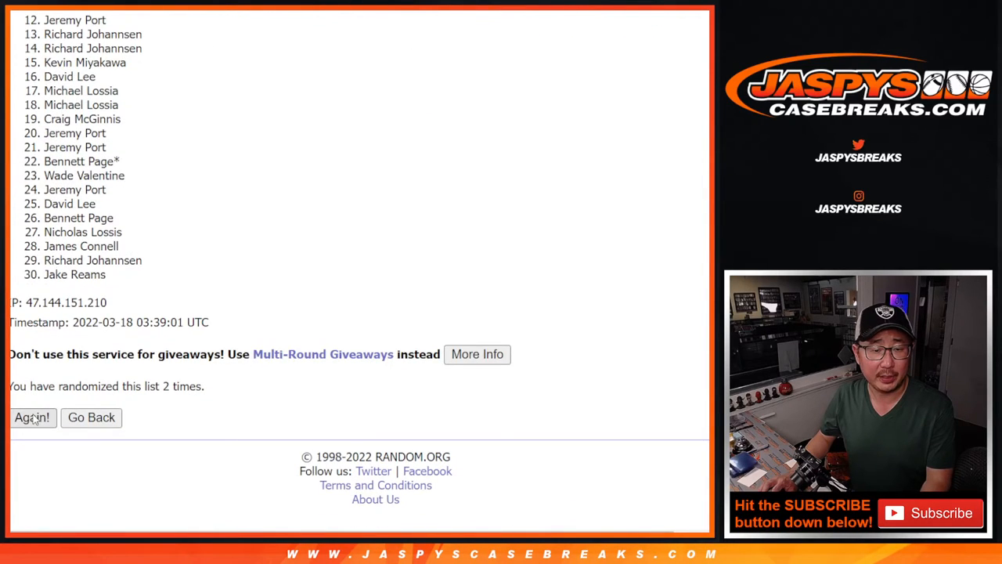
click(31, 416)
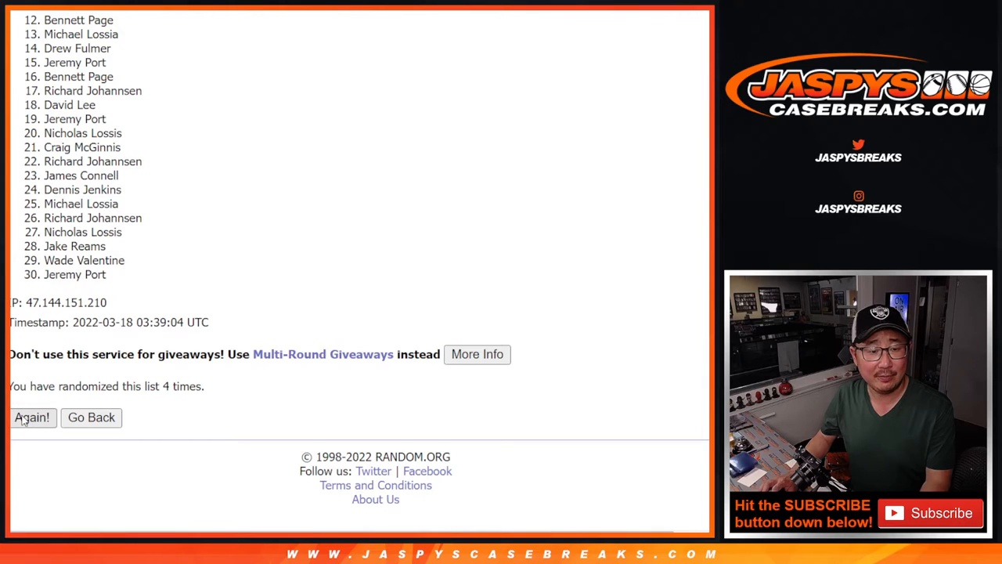
click(31, 417)
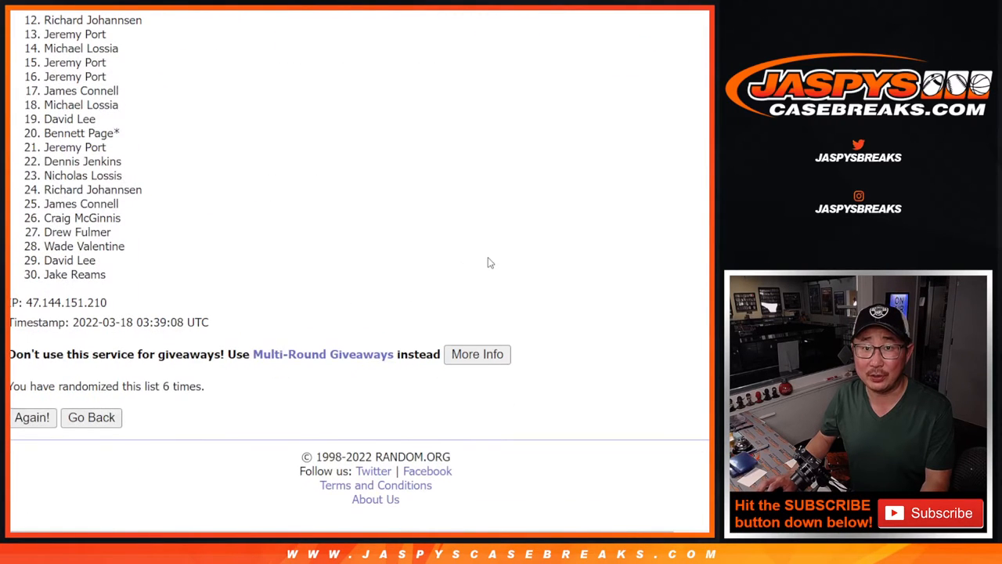